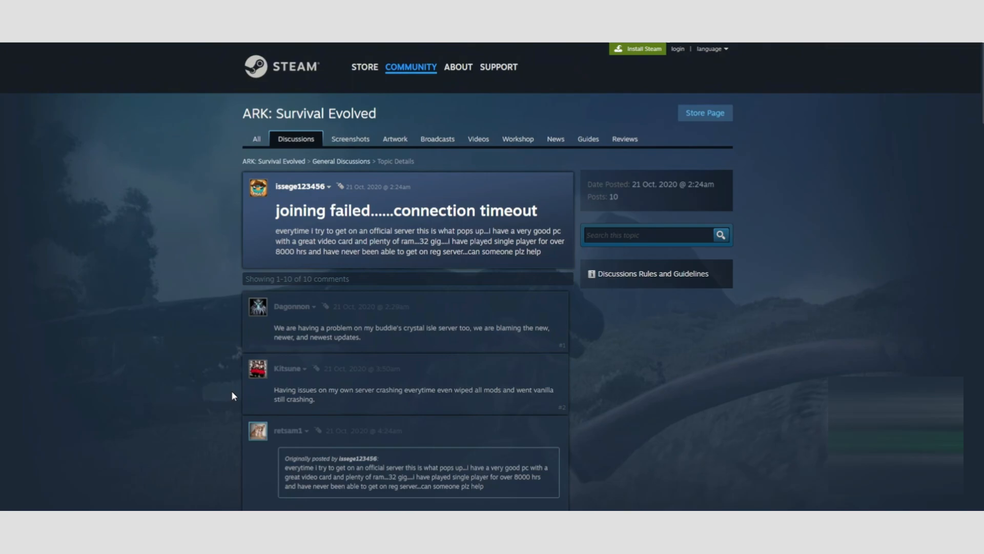
{"action": "scroll", "scroll_direction": "down", "scroll_amount": 3}
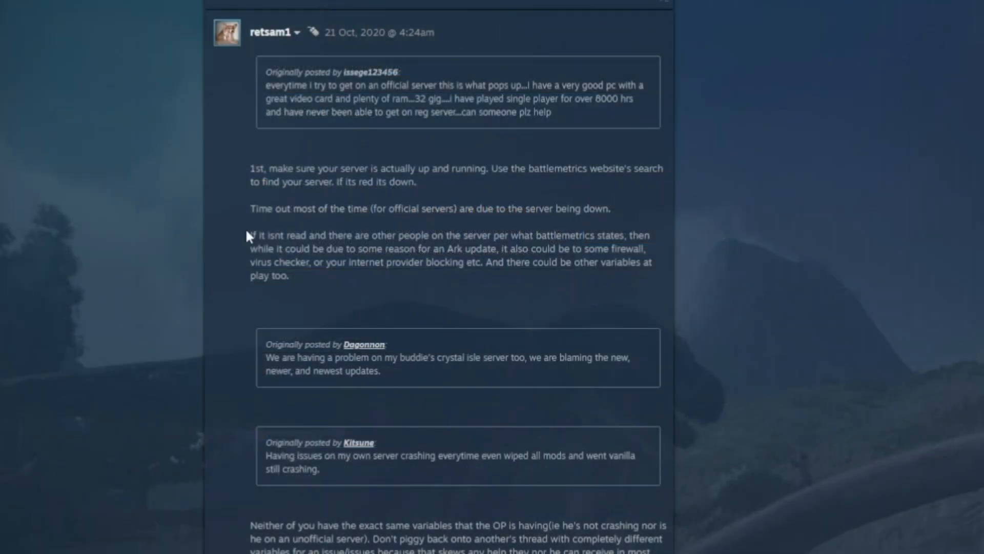